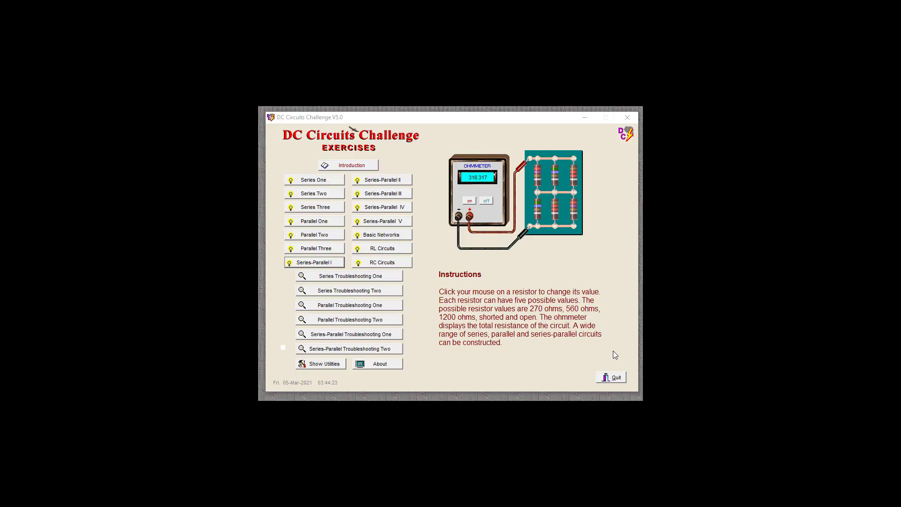
mouse_move(497, 269)
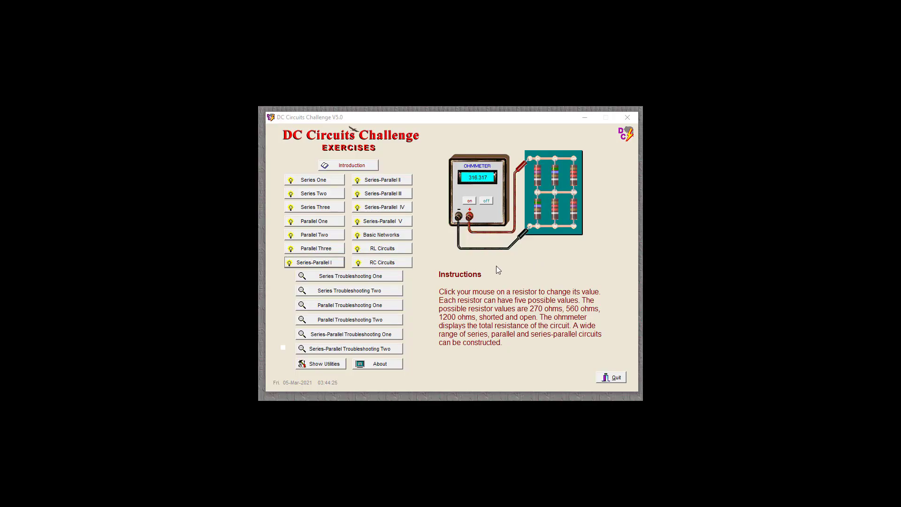
Step: Choose the Series-Parallel I exercise and begin its worksheet
click(313, 262)
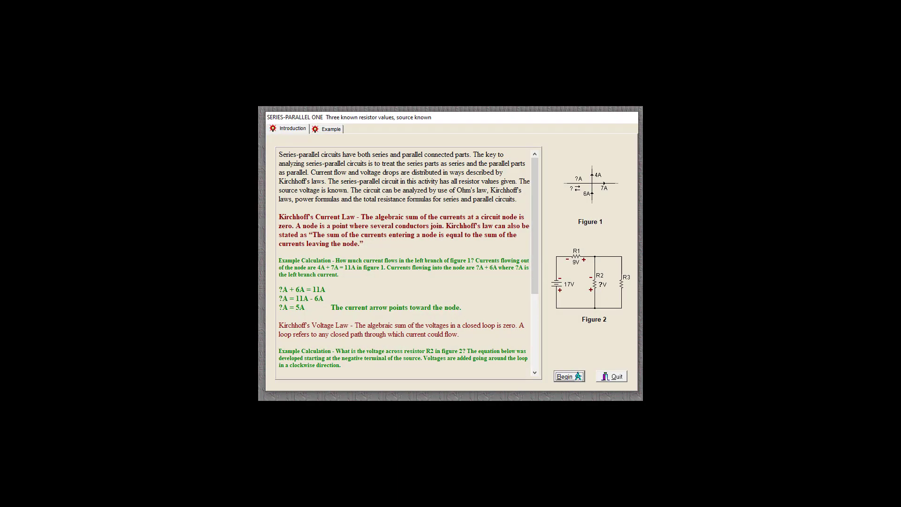
click(568, 376)
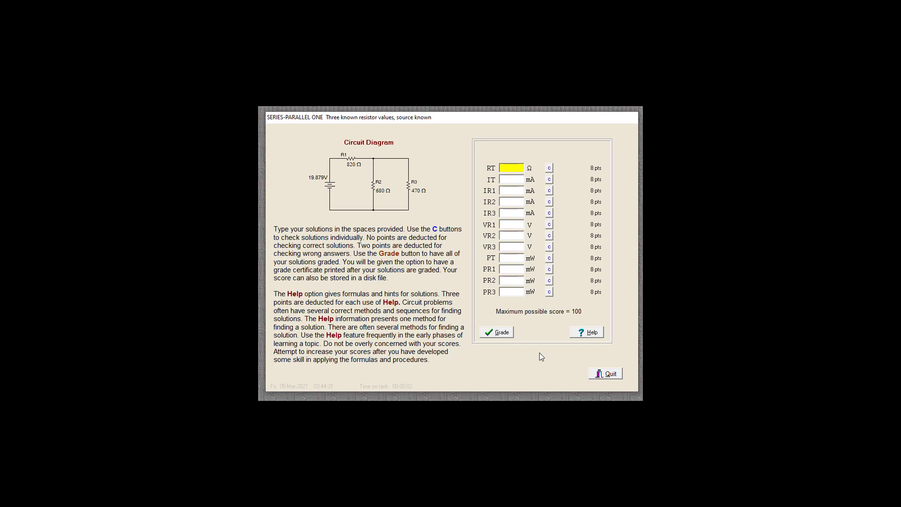
mouse_move(493, 313)
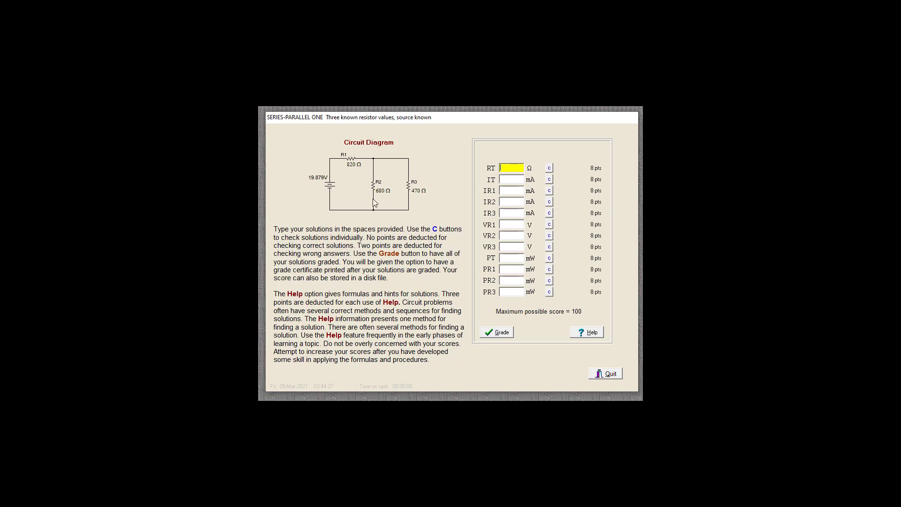
mouse_move(396, 184)
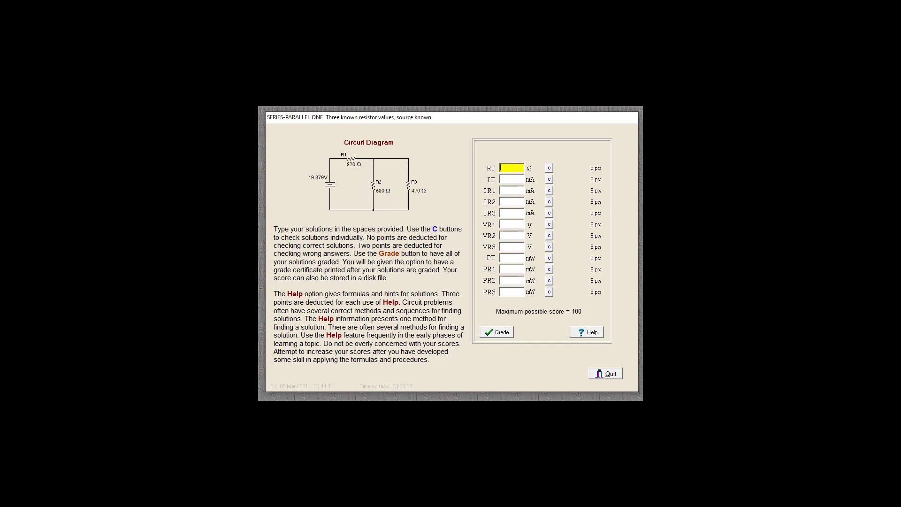
Step: Enter 277.9 Ω as the first RT answer
text(277.9)
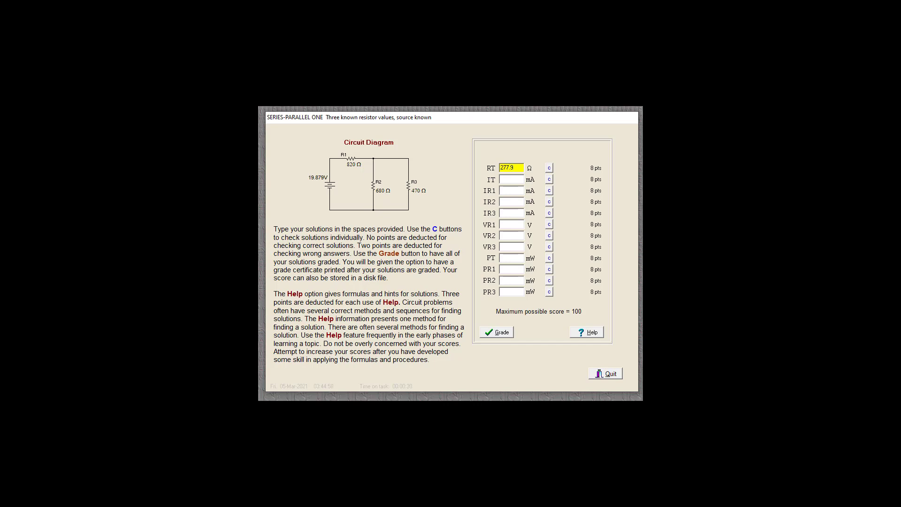
mouse_move(521, 162)
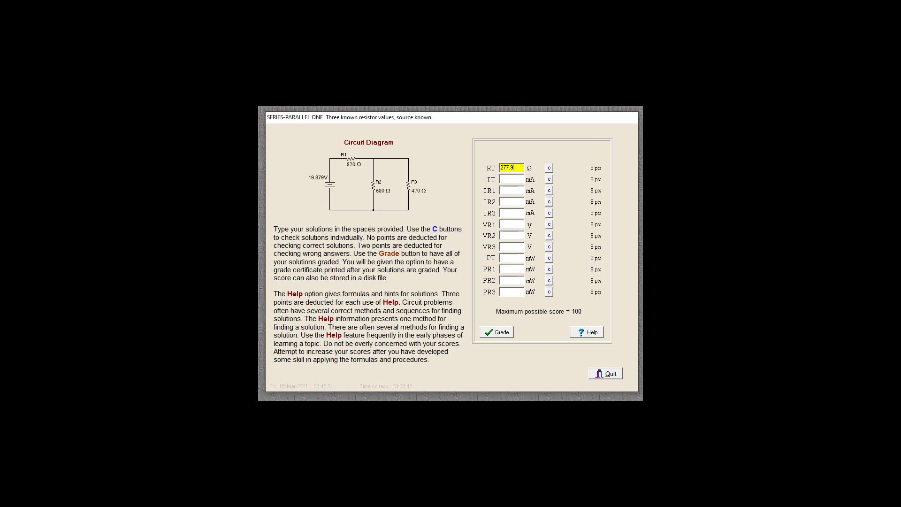
Step: Change the RT entry to 1097.9 Ω and check it
text(1)
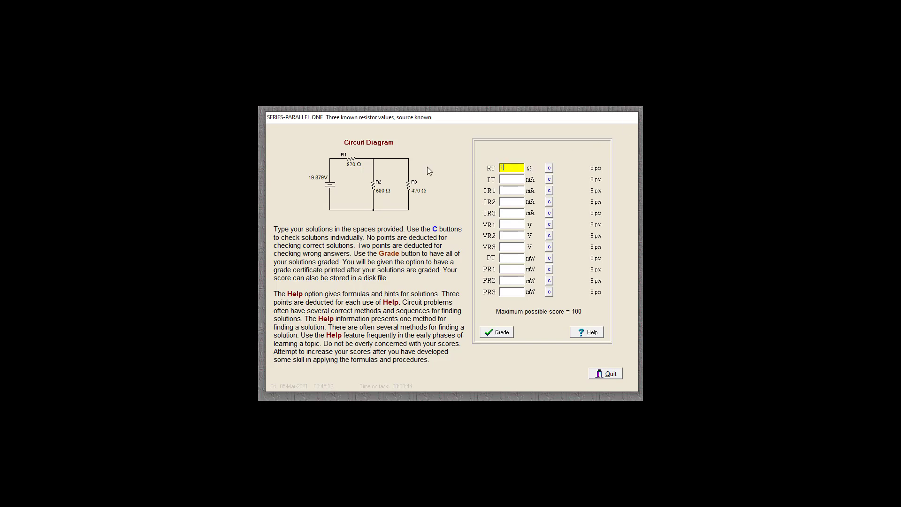
text(097.9)
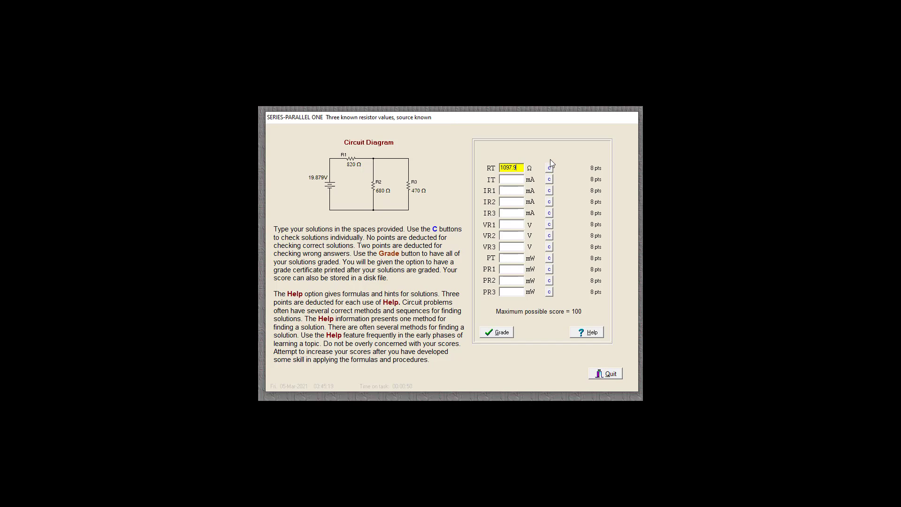
click(549, 167)
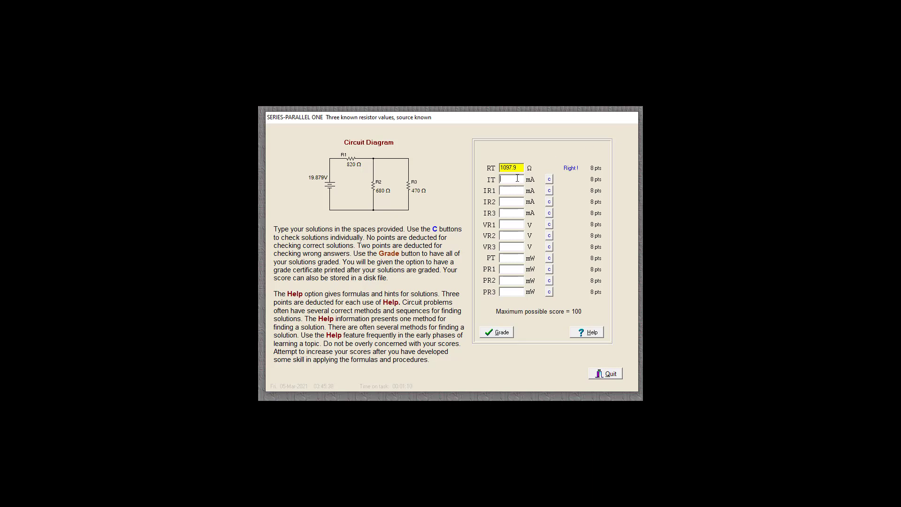
Step: Enter 18.1 mA for both IT and IR1 and check each answer
click(511, 179)
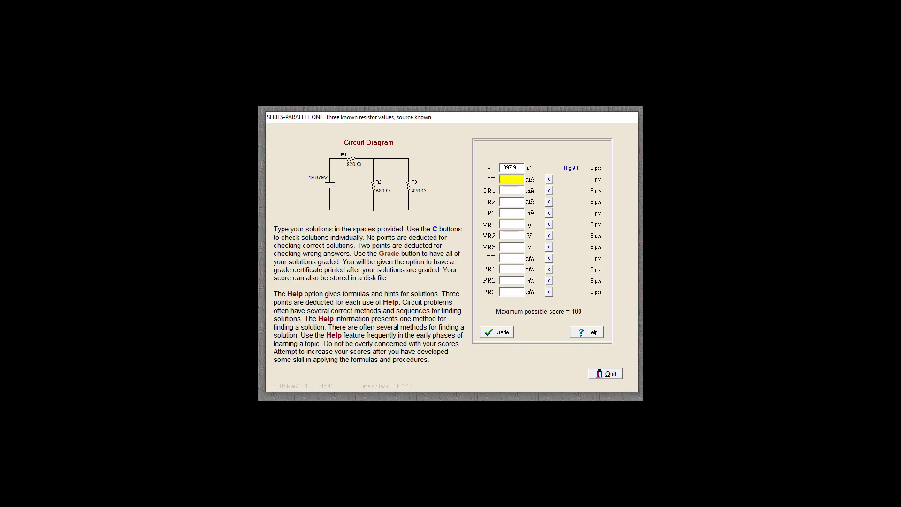
text(18.1)
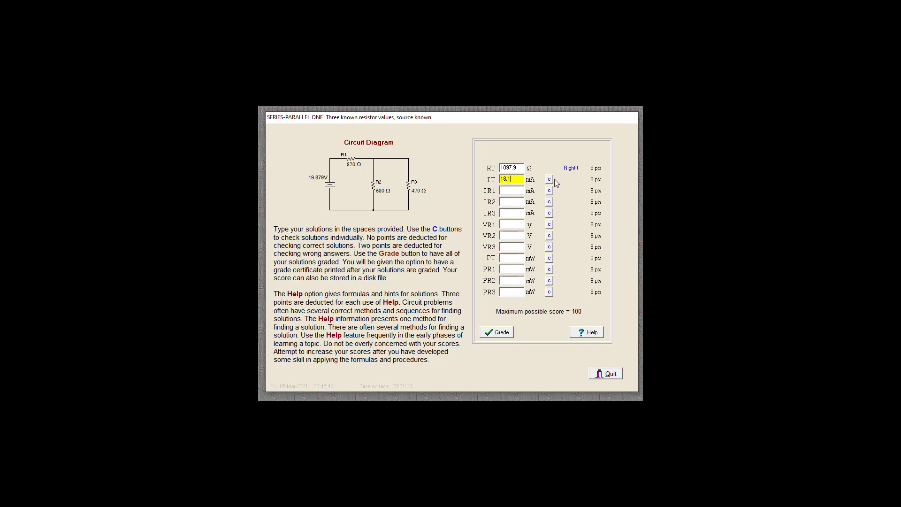
click(549, 180)
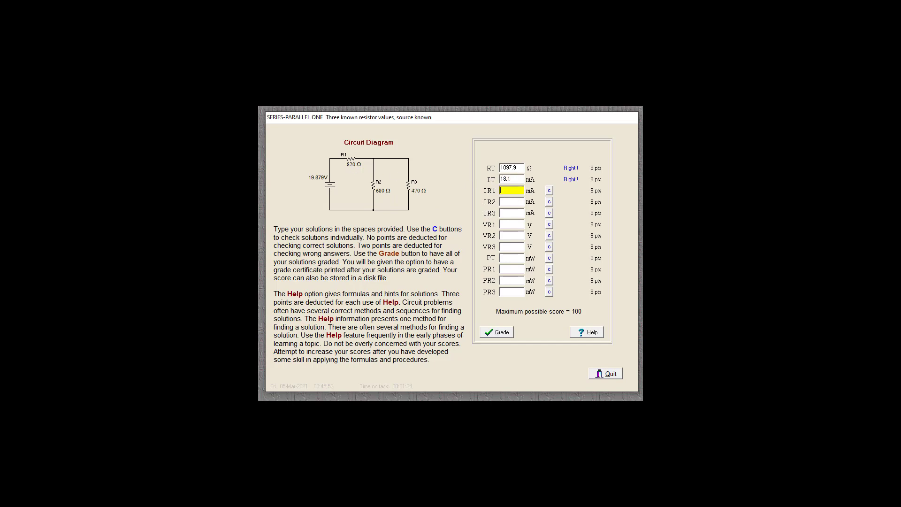
text(18.1)
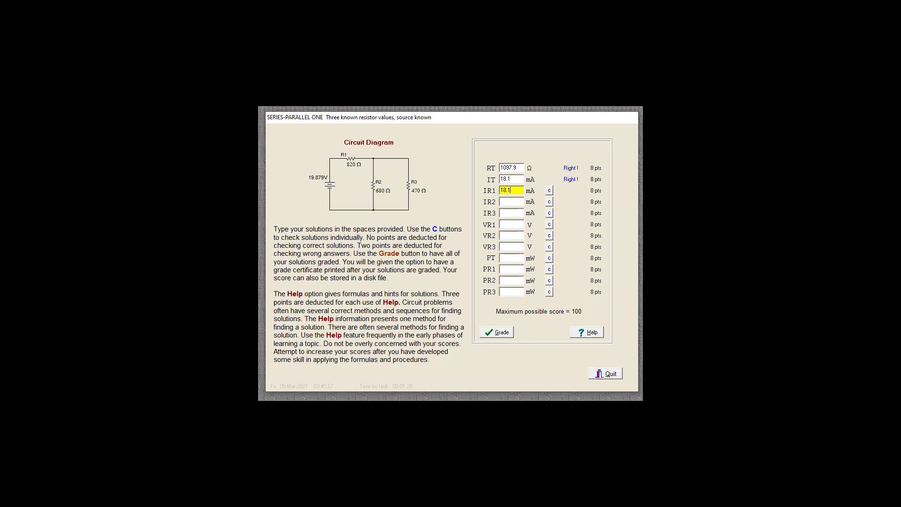
click(548, 190)
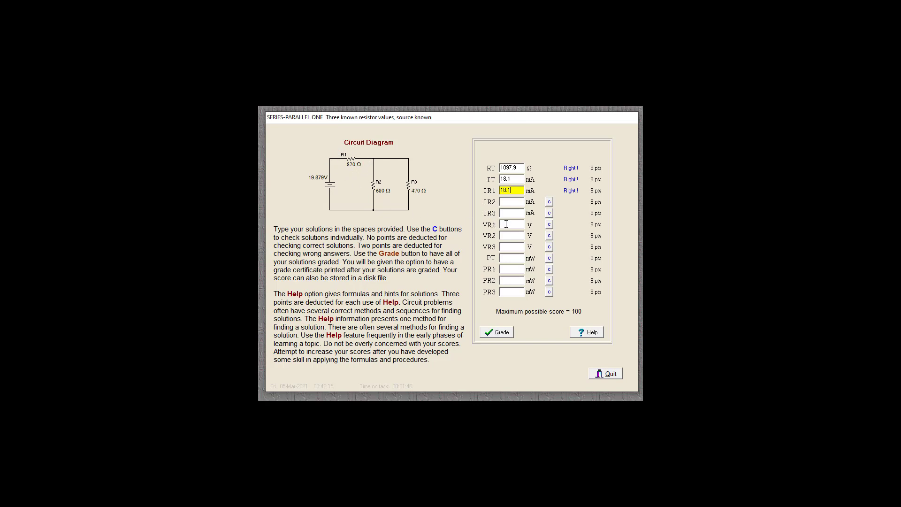
Step: Enter 14.8 V in the VR1 field and check it
click(510, 225)
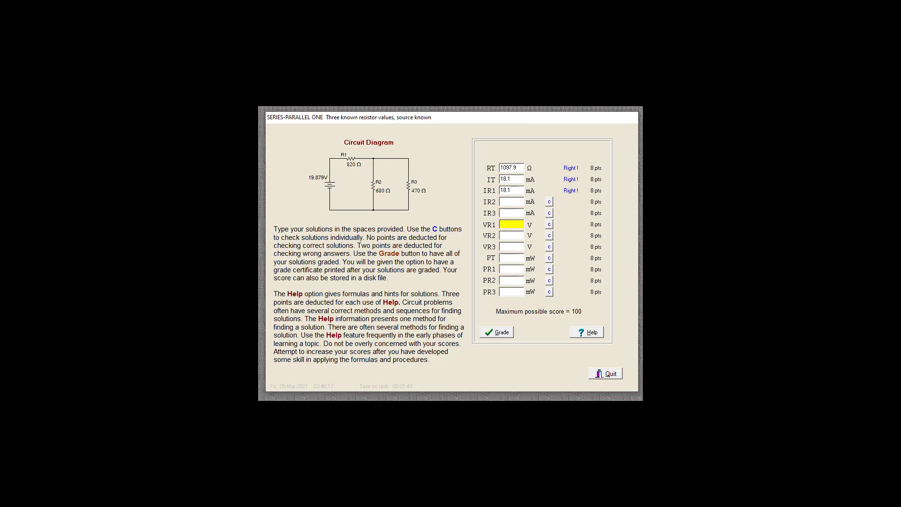
text(14.8)
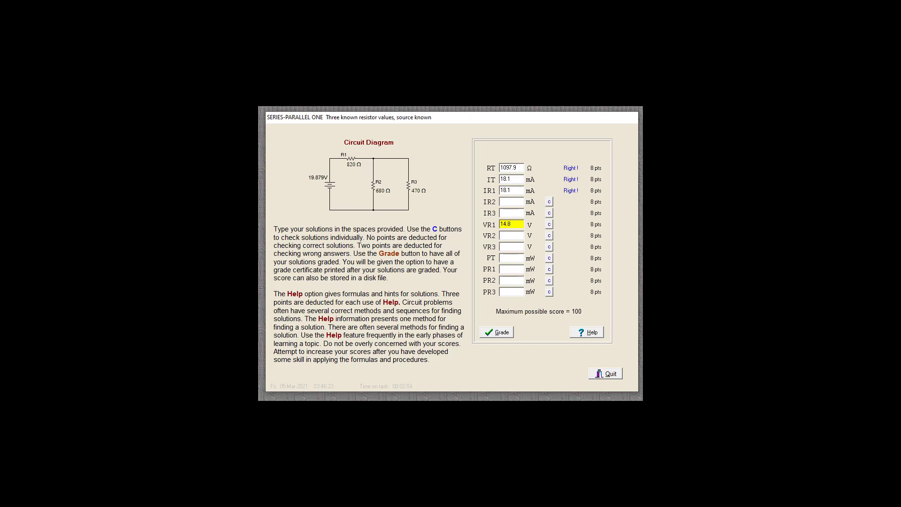
mouse_move(552, 228)
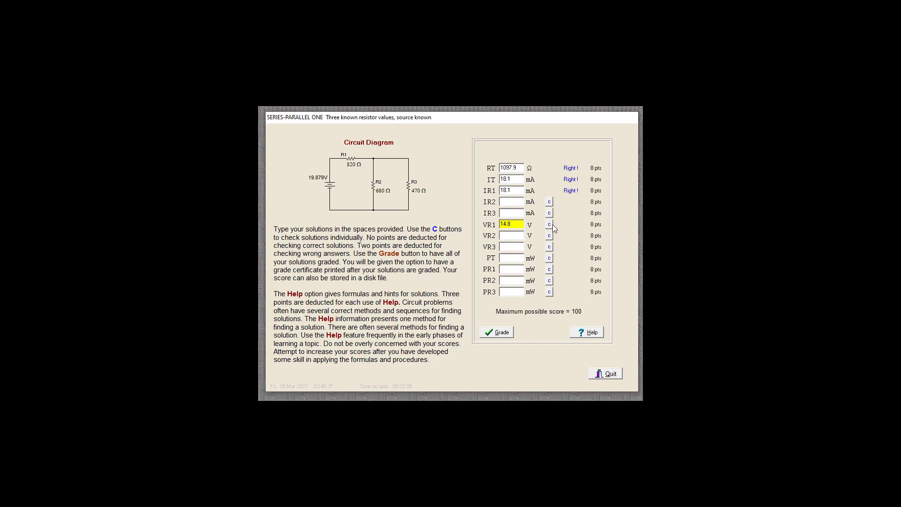
click(549, 224)
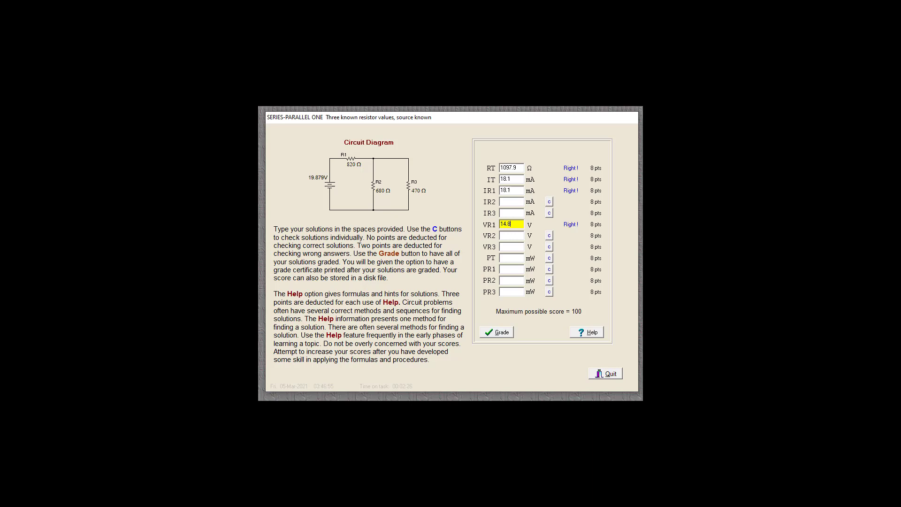
Step: Enter 5.0 V in the VR2 field and check it
click(510, 235)
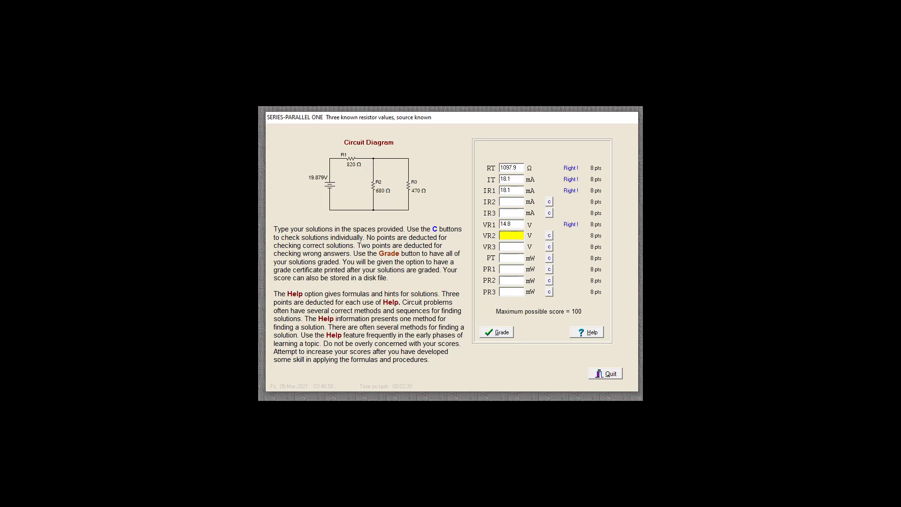
text(5.)
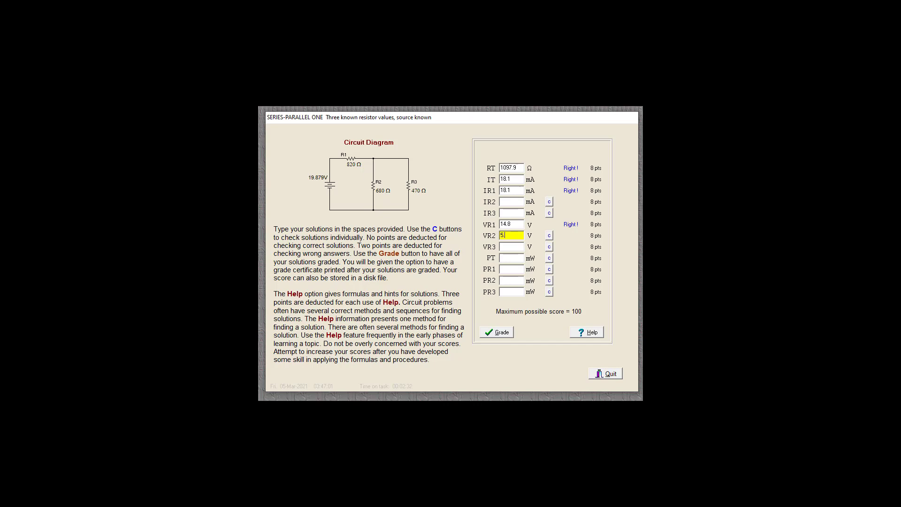
click(548, 235)
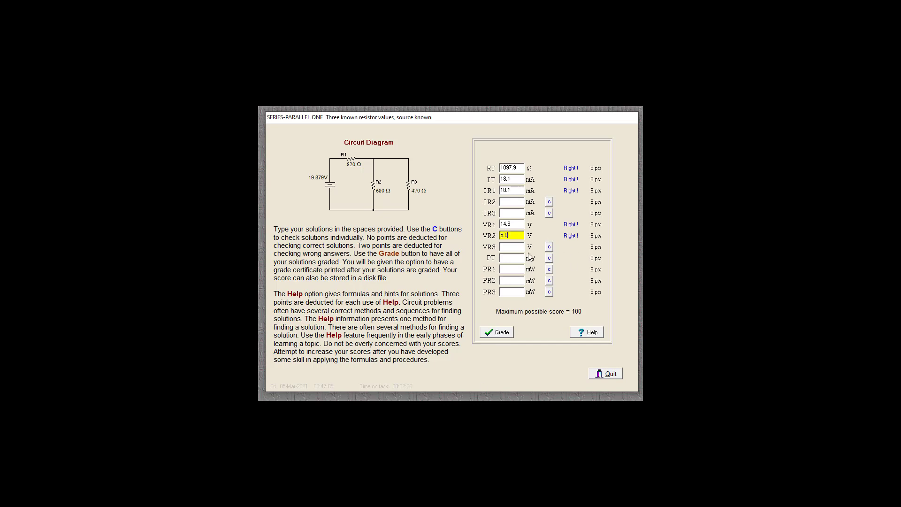
Step: Enter 5.0 V in the VR3 field and check it
click(510, 246)
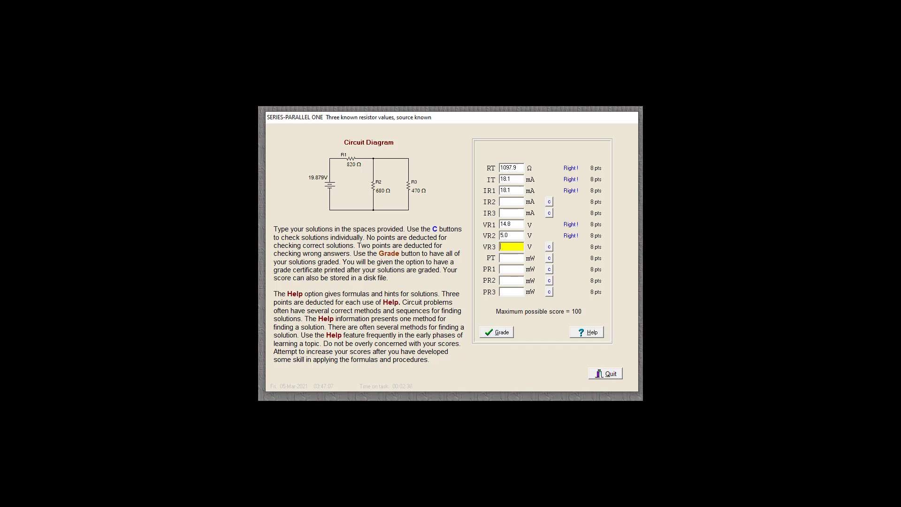
text(5.0)
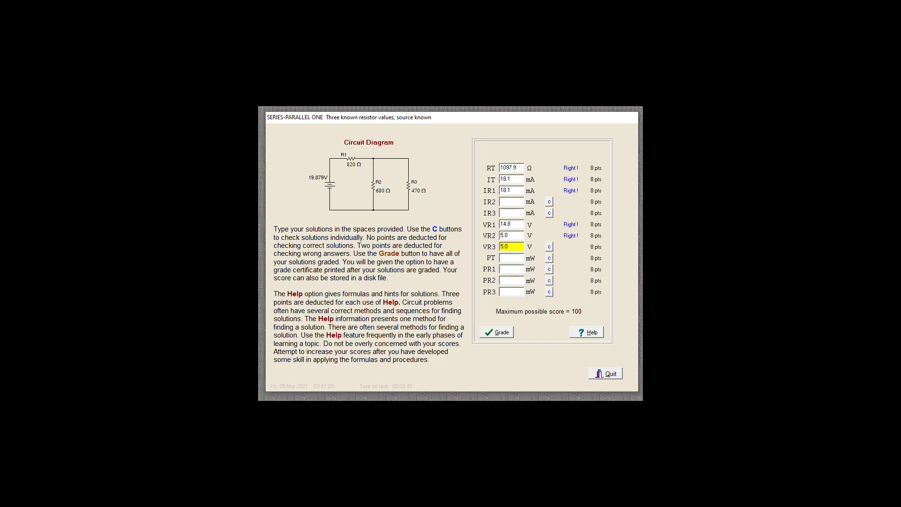
mouse_move(604, 230)
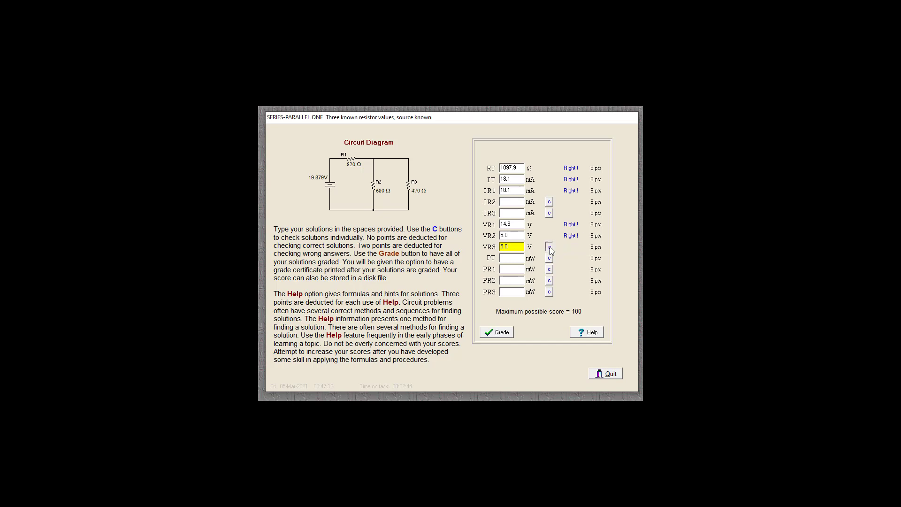
click(548, 246)
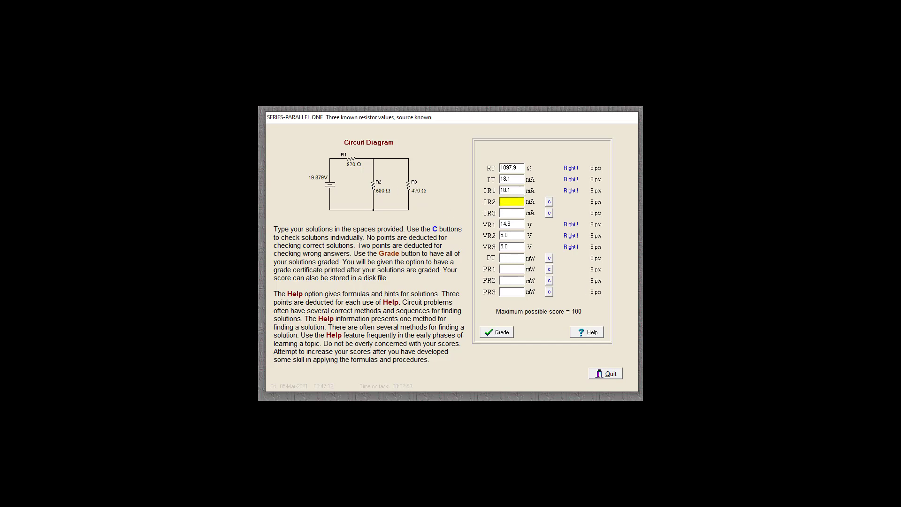
Step: Enter 7.4 mA for IR2 and check it
click(510, 201)
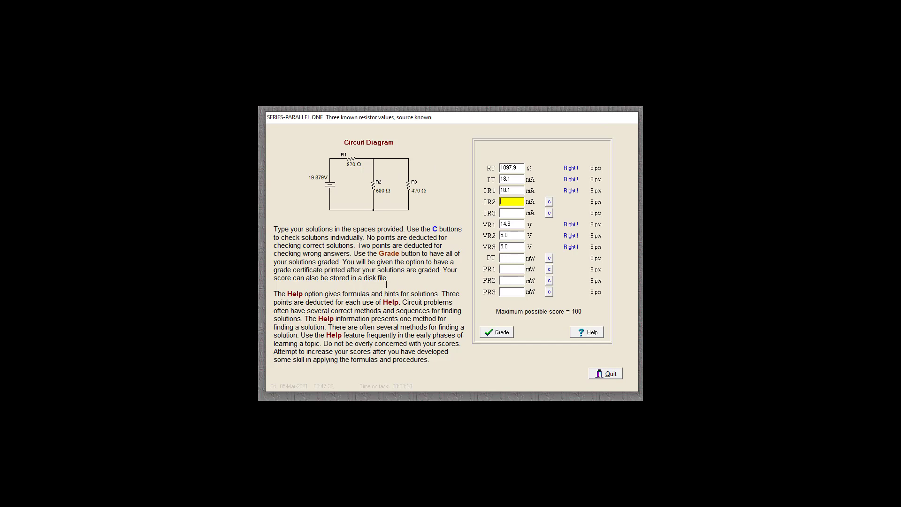
text(7.4)
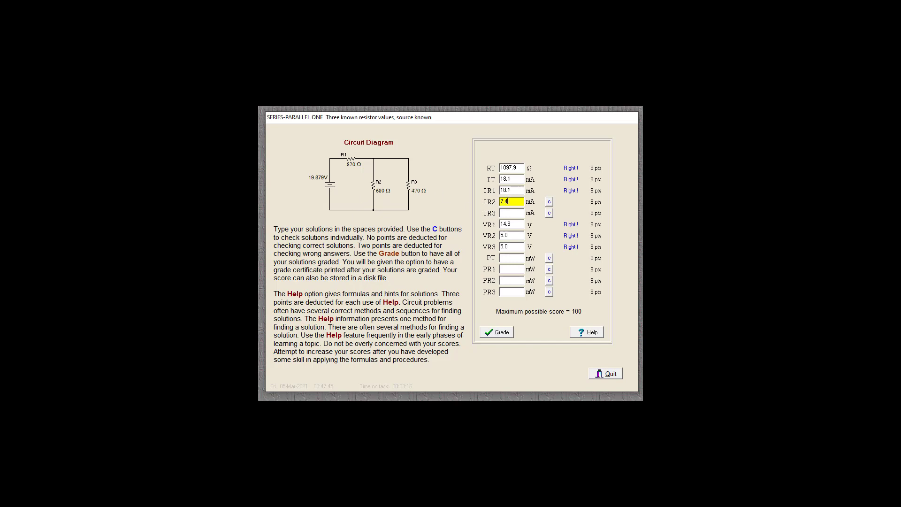
click(548, 201)
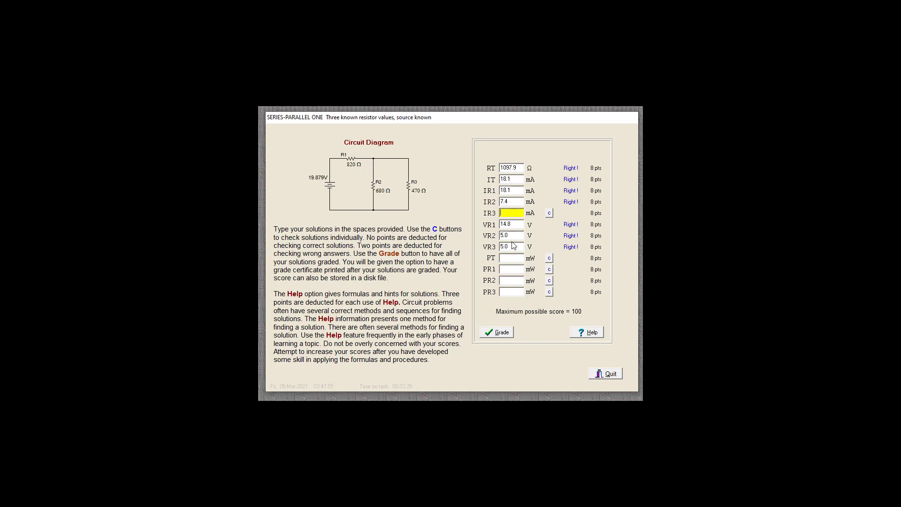
Step: Enter 10.6 mA for IR3 and check it
text(1)
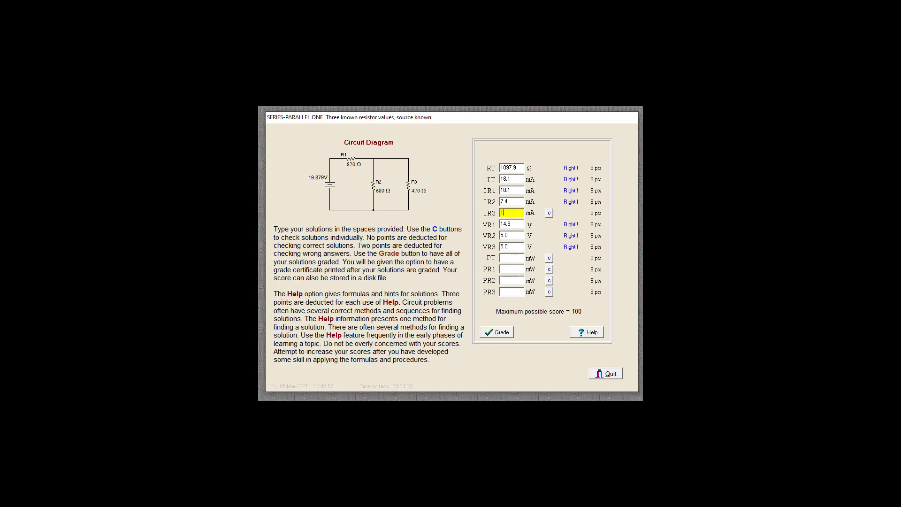
text(10.6)
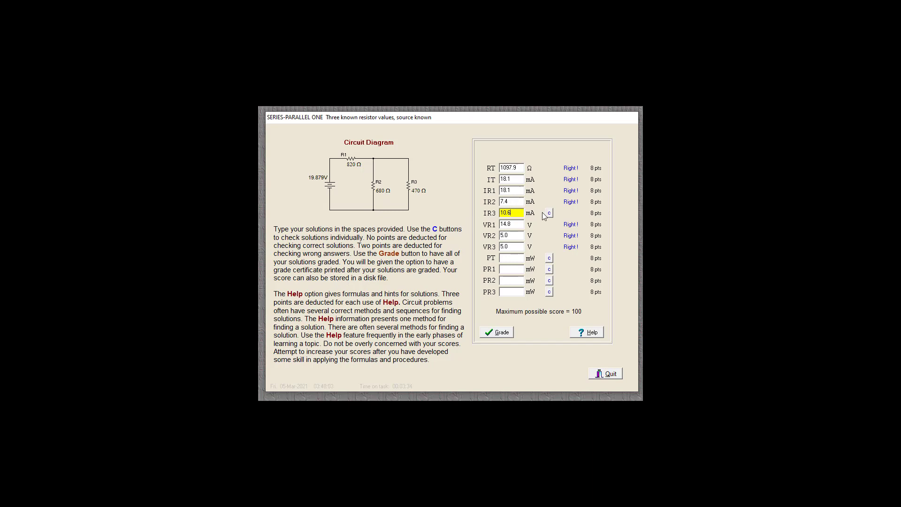
click(548, 213)
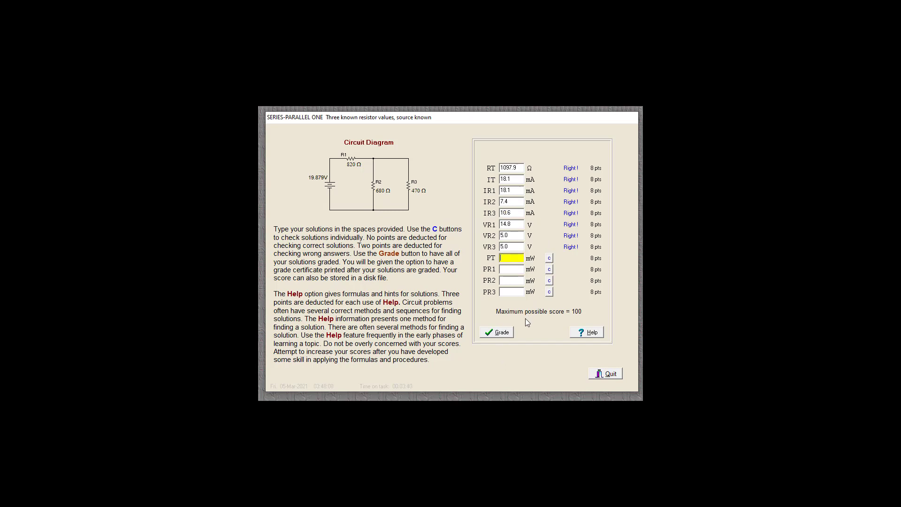
mouse_move(591, 289)
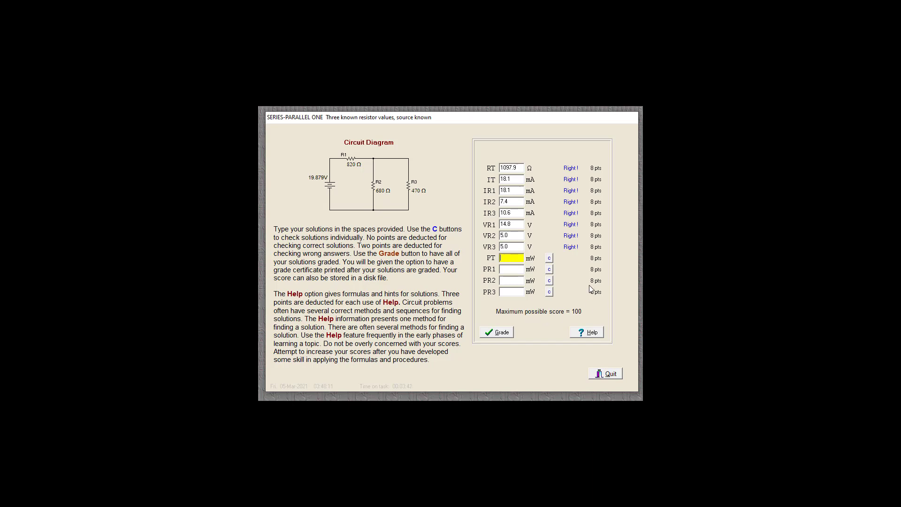
mouse_move(634, 275)
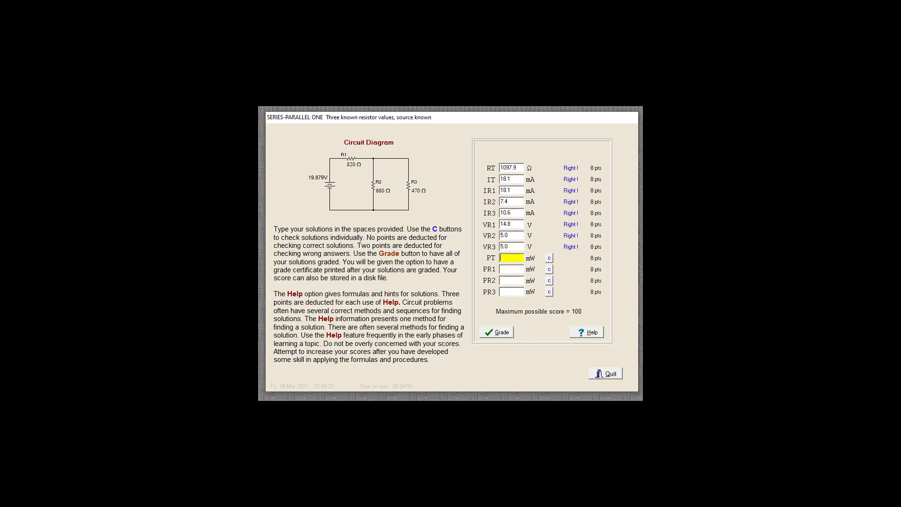
Step: Enter 359.8 mW as the total power PT
text(359.8)
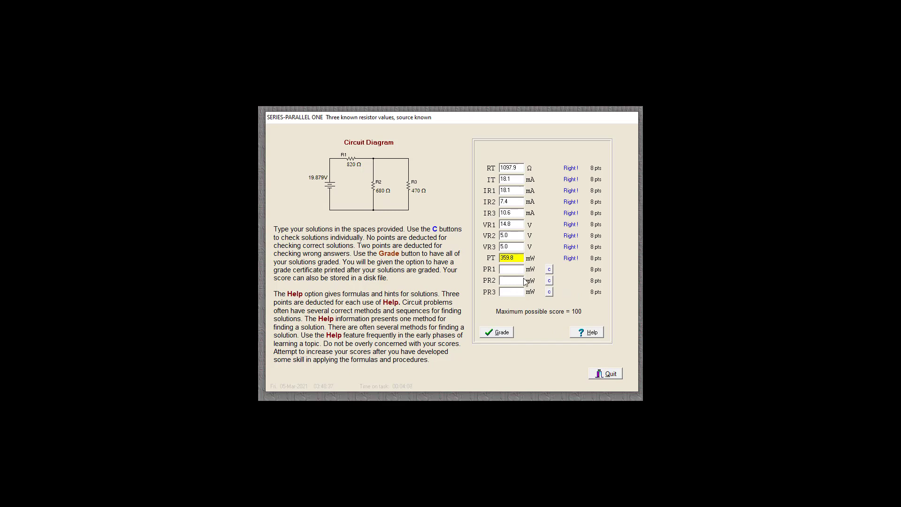
click(510, 269)
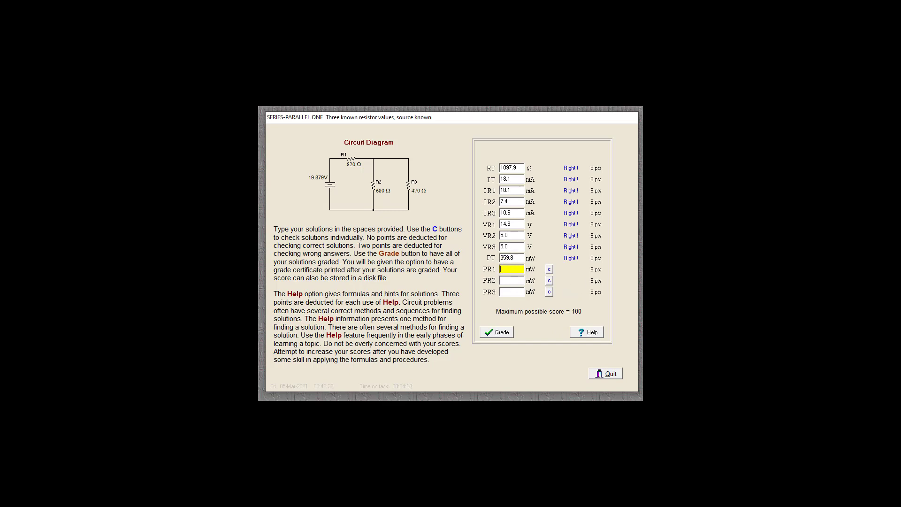
Step: Enter 37 mW in the PR2 field and check it
click(509, 280)
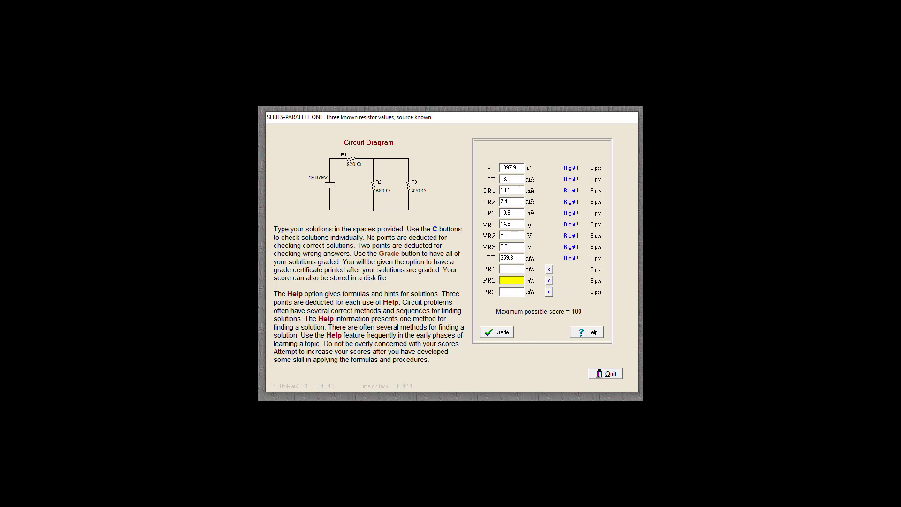
click(510, 280)
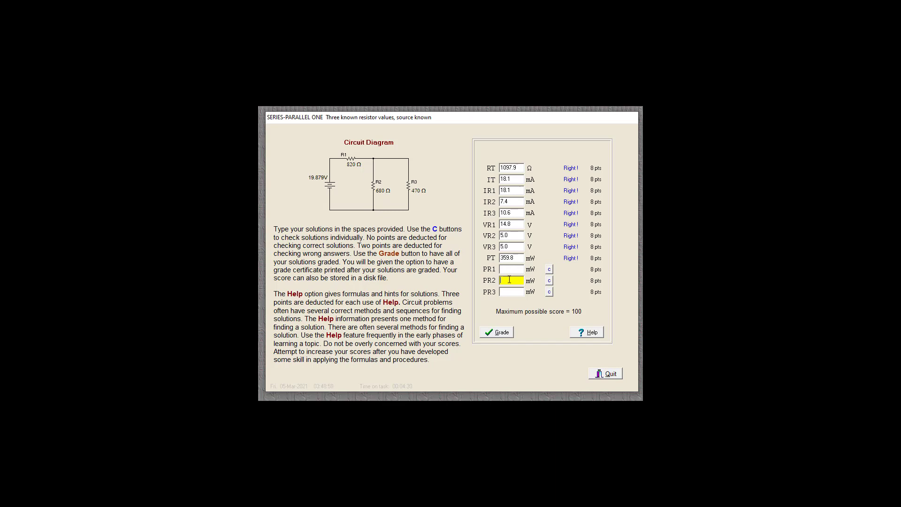
text(37)
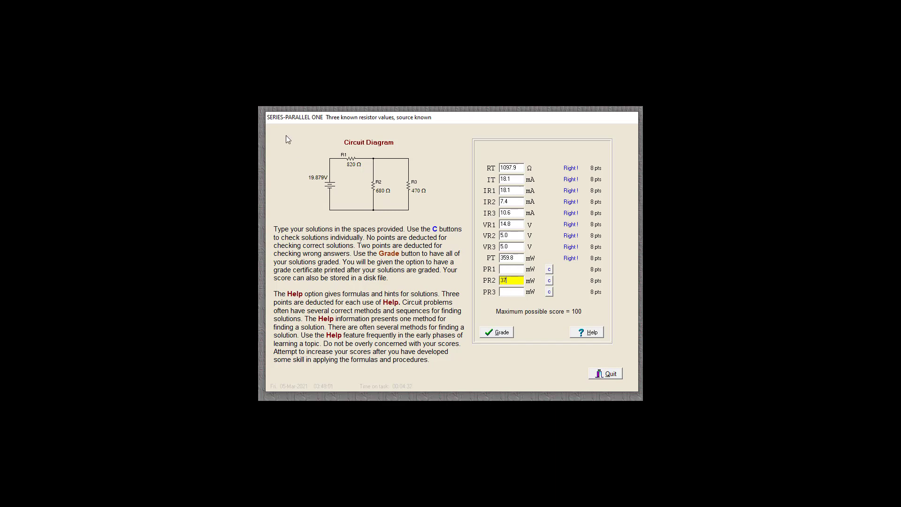
click(549, 281)
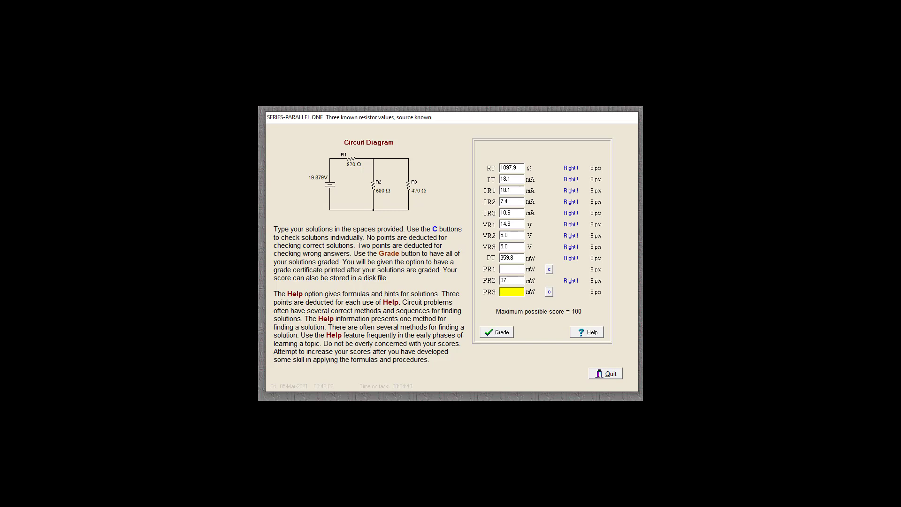
mouse_move(504, 332)
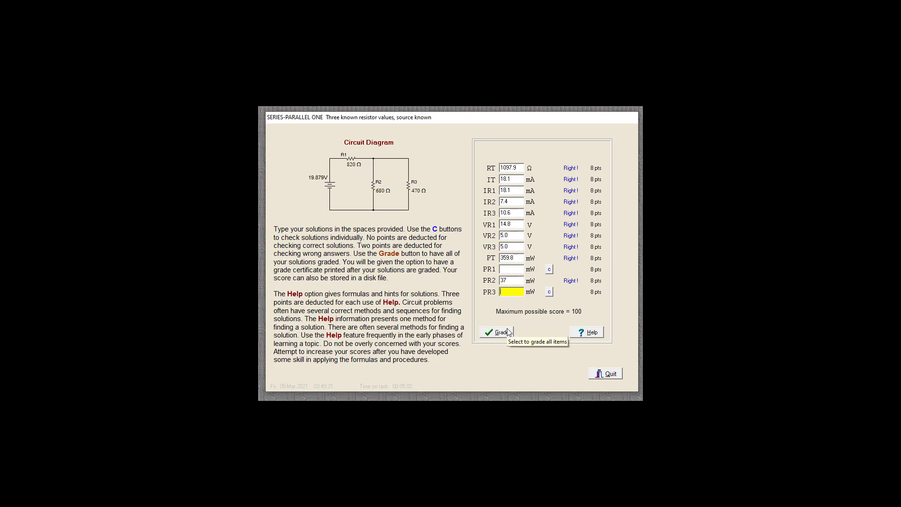
mouse_move(527, 303)
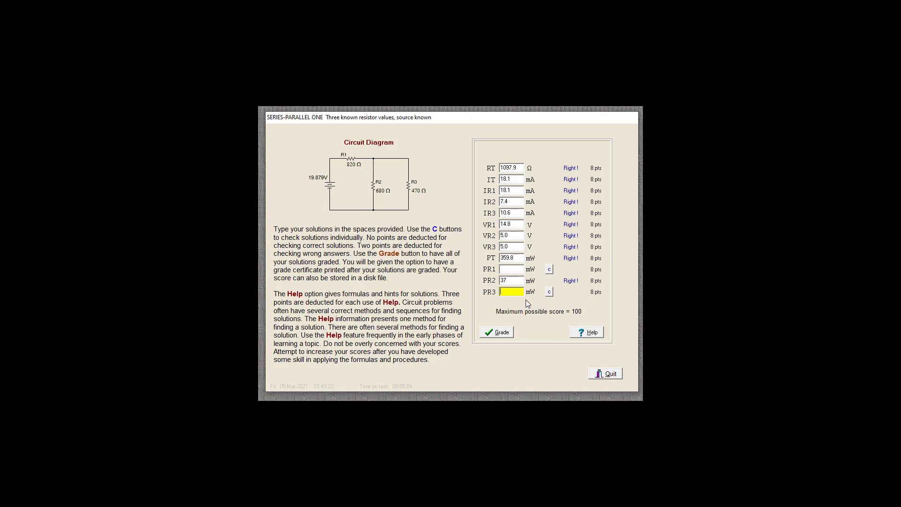
mouse_move(562, 315)
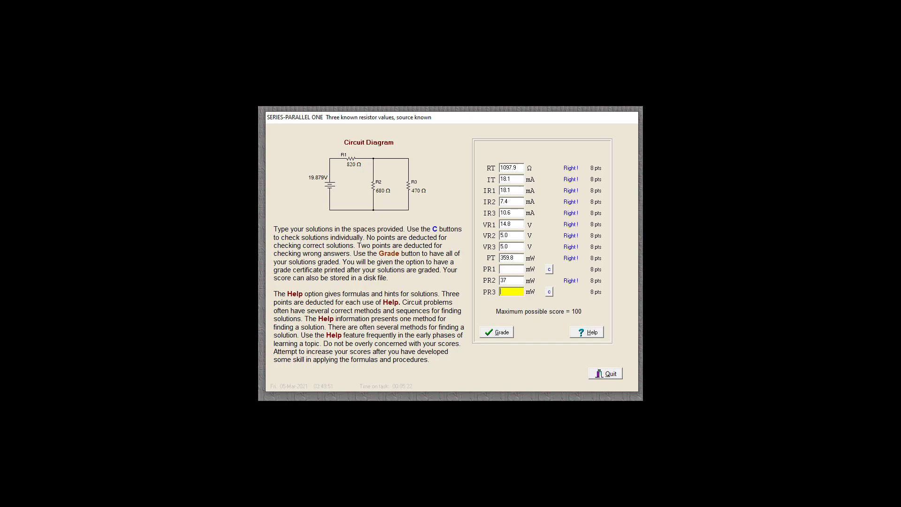
mouse_move(555, 324)
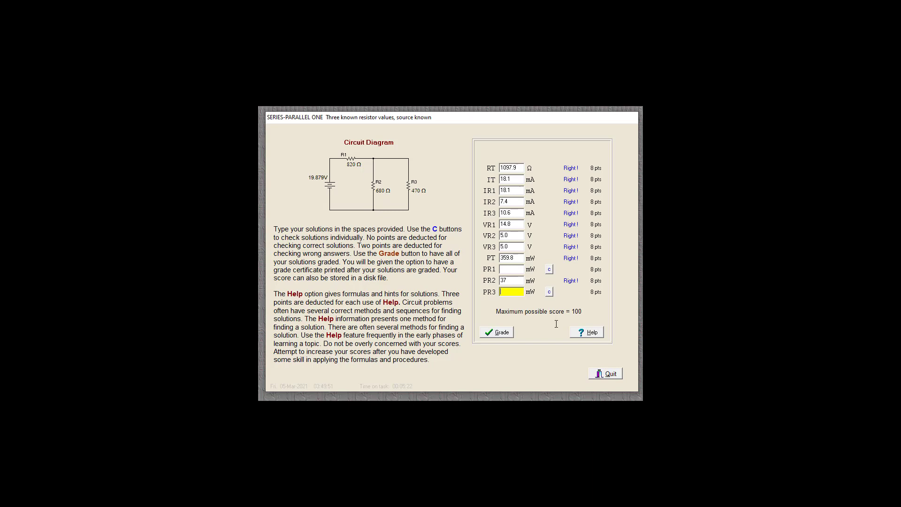
mouse_move(555, 366)
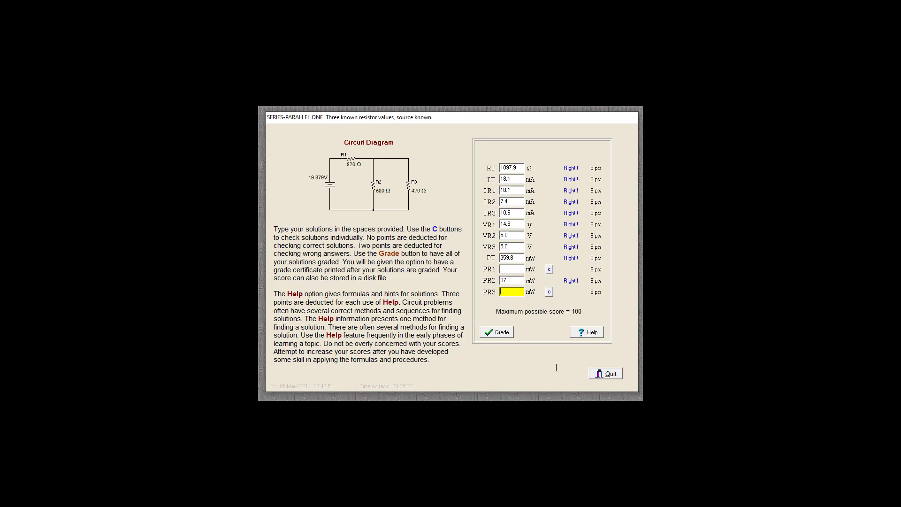